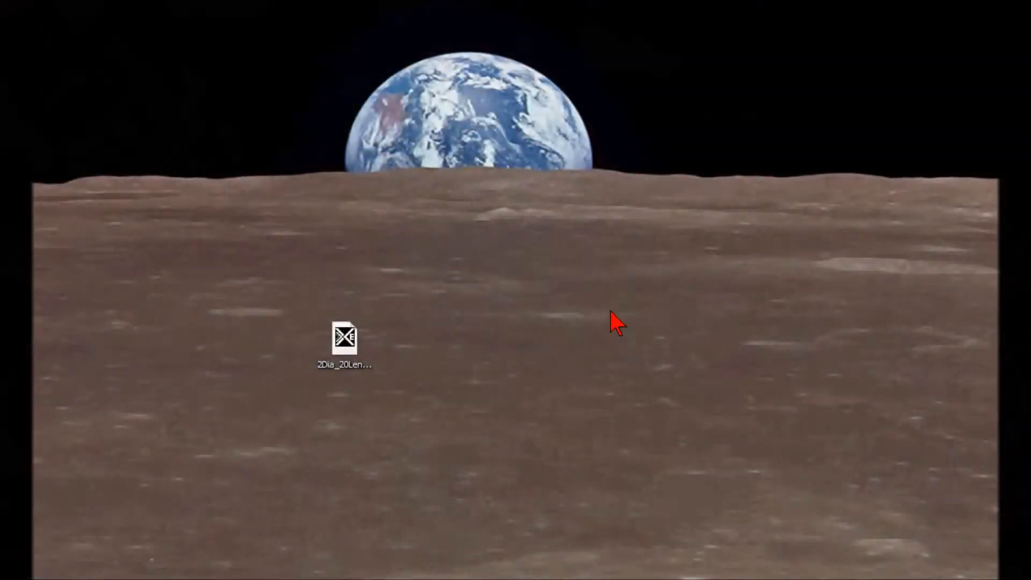
pyautogui.moveTo(643, 314)
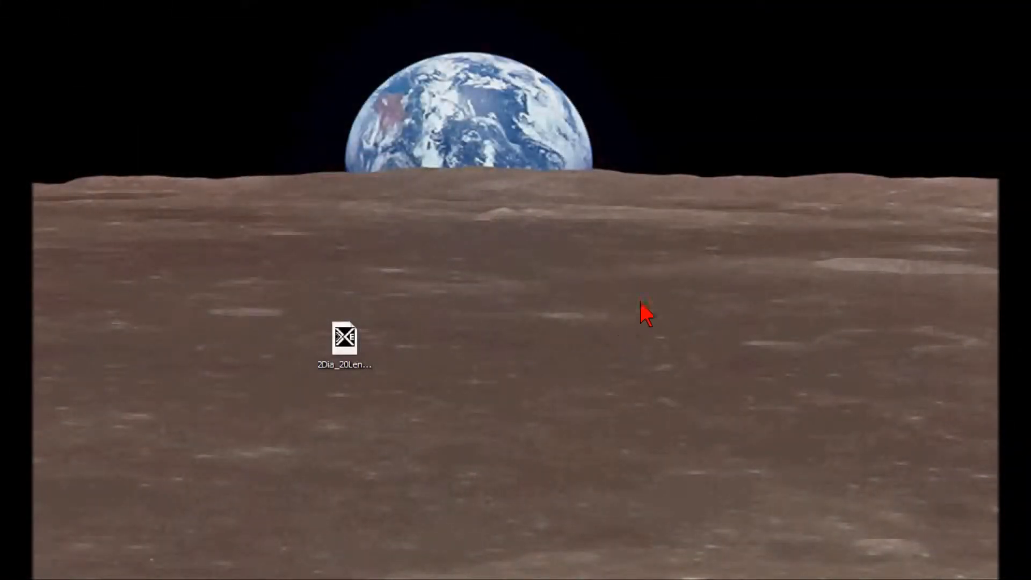
# Step: Open the 2Dia_20Len_3Helix G-code file from the desktop in Notepad
pyautogui.moveTo(345, 339); pyautogui.dragTo(467, 339)
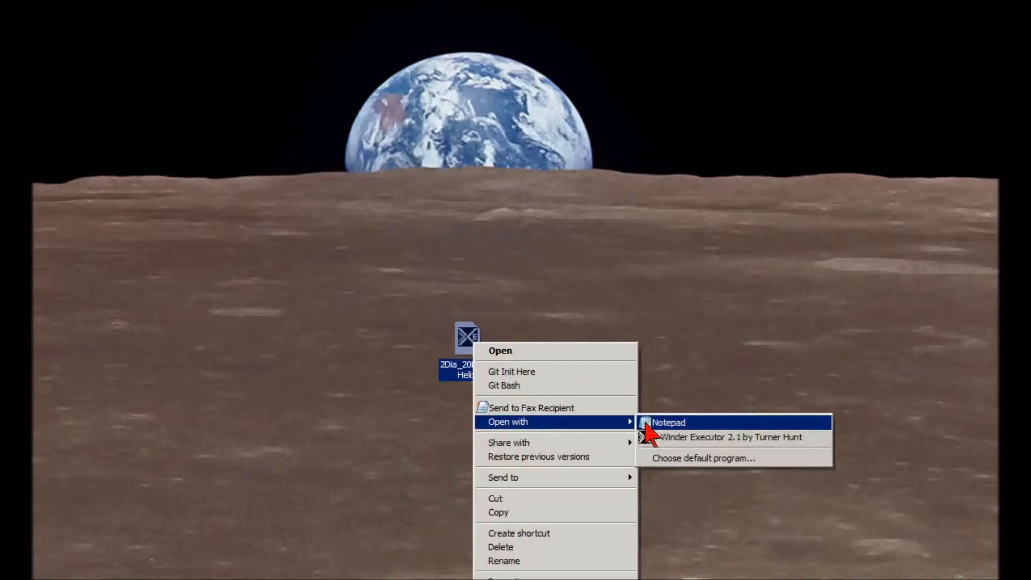
pyautogui.click(668, 422)
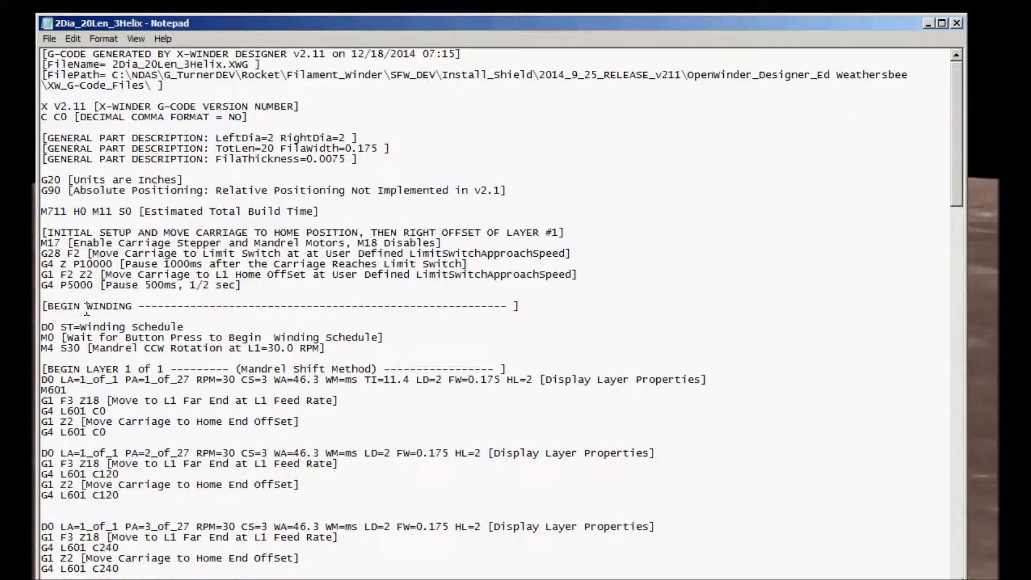
# Step: Highlight the first winding pass lines under the PA=1_of_27 header, M601 through G4 L601 C0
pyautogui.doubleClick(99, 306)
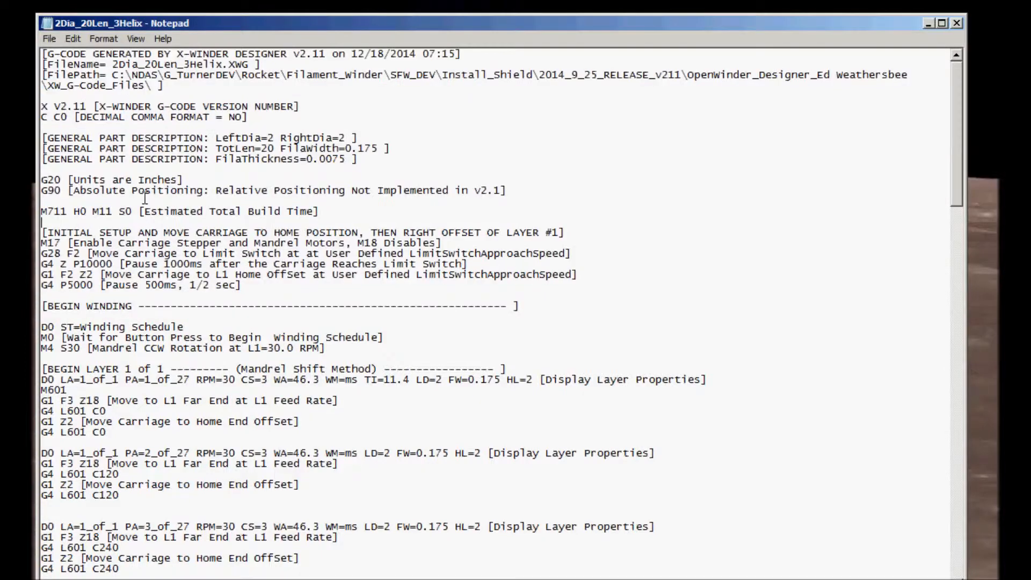
pyautogui.doubleClick(65, 106)
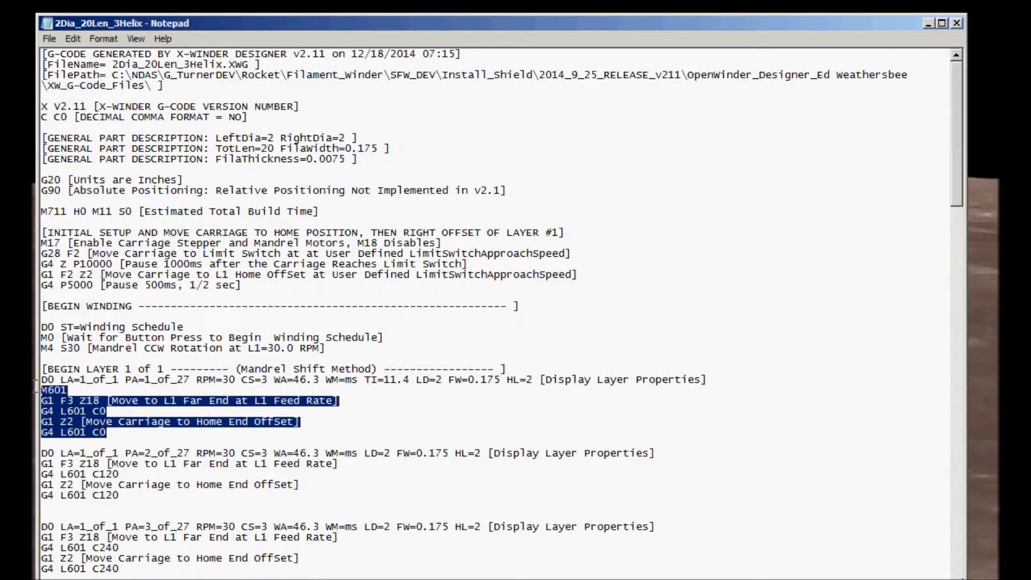
pyautogui.click(61, 380)
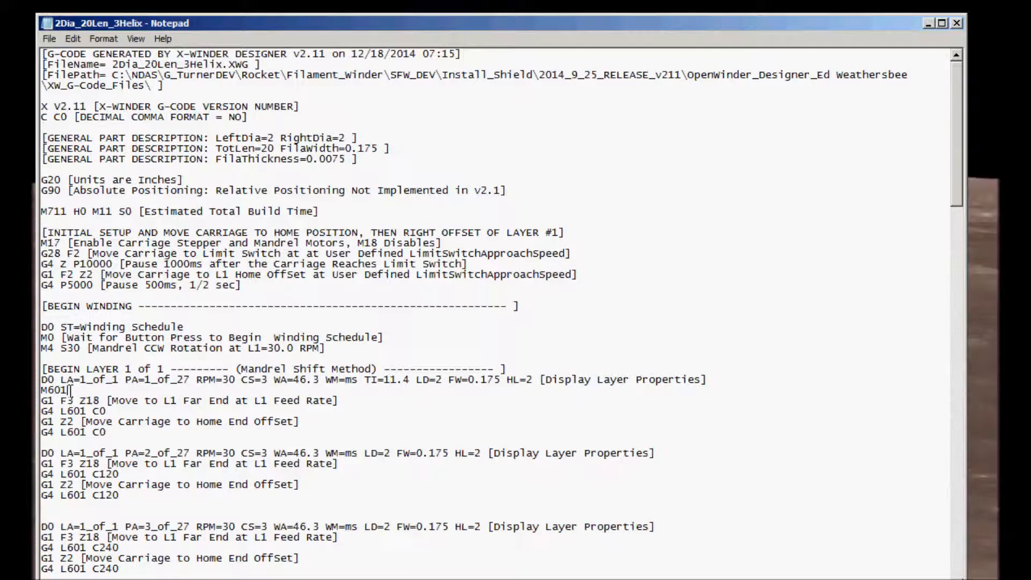
pyautogui.doubleClick(54, 390)
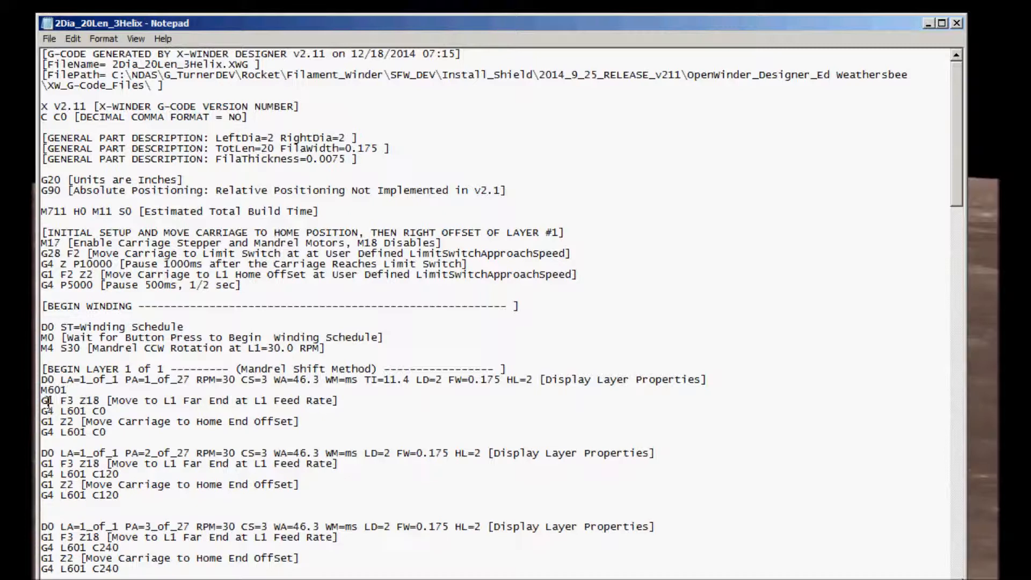
pyautogui.doubleClick(63, 400)
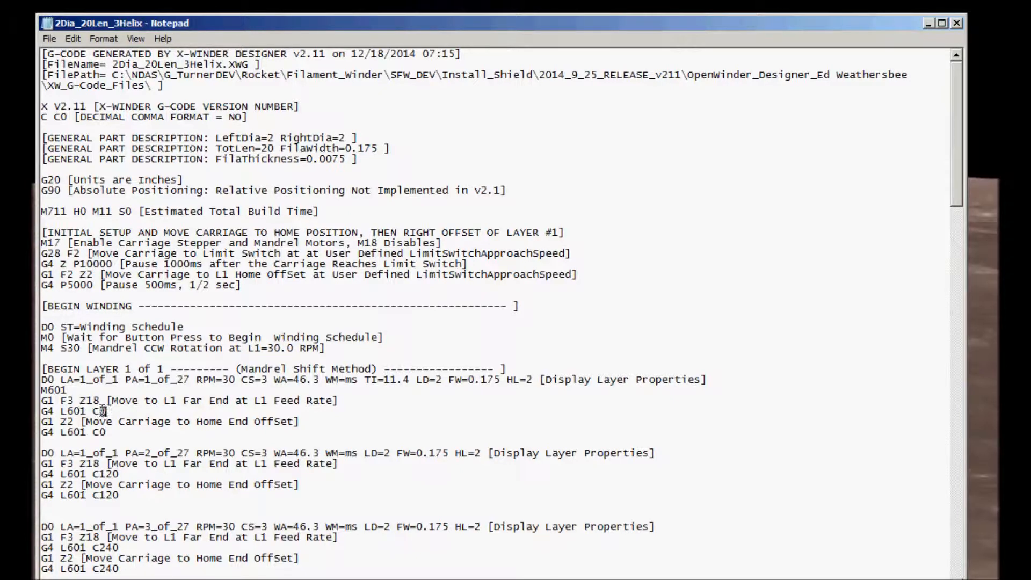
pyautogui.doubleClick(73, 410)
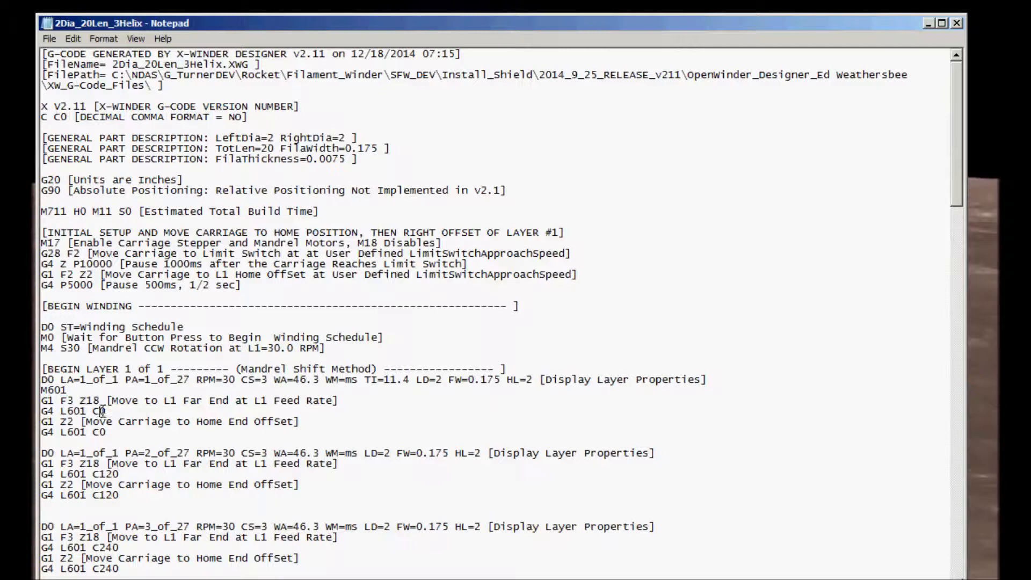
pyautogui.doubleClick(52, 421)
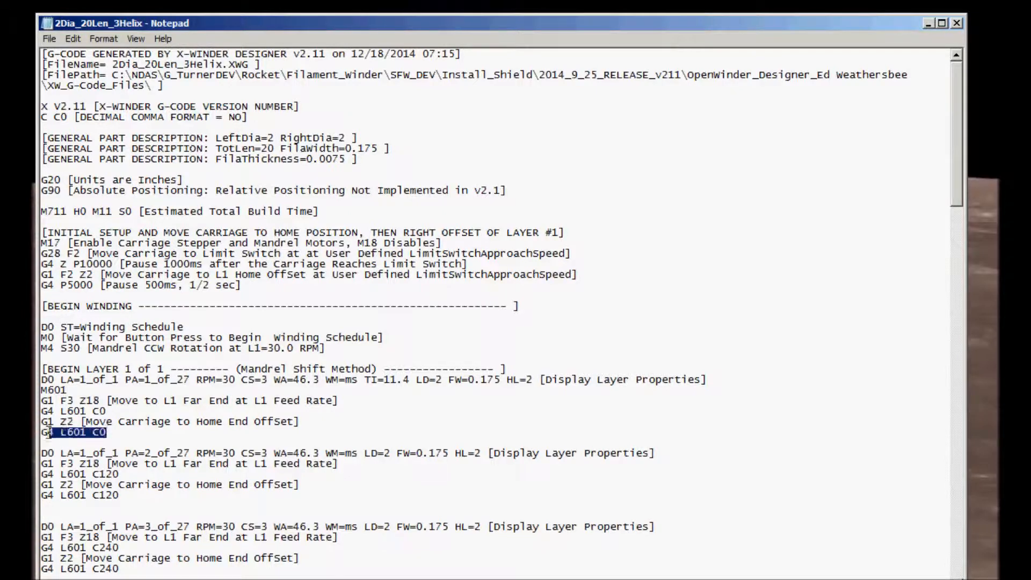
pyautogui.doubleClick(79, 431)
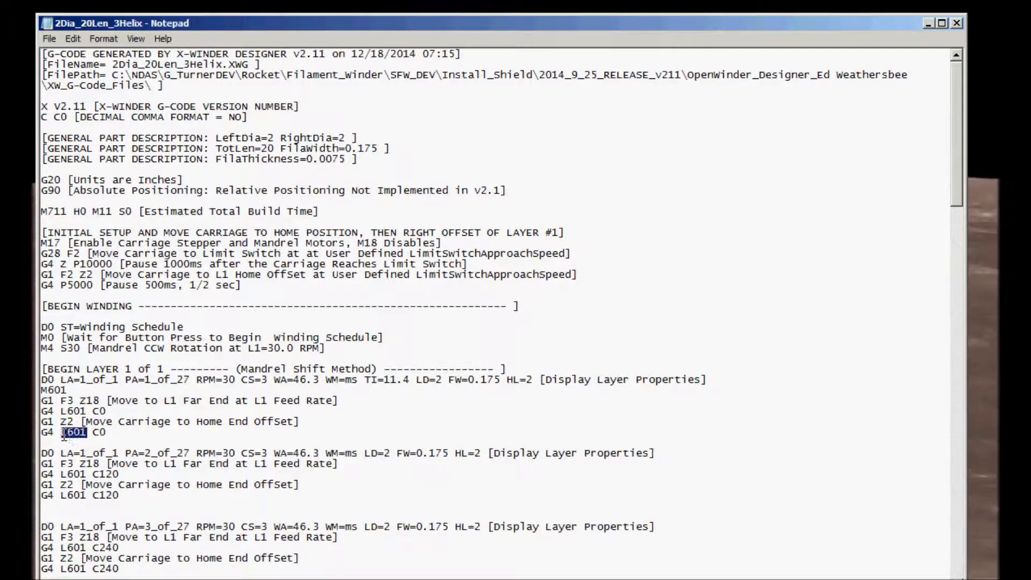
pyautogui.doubleClick(50, 390)
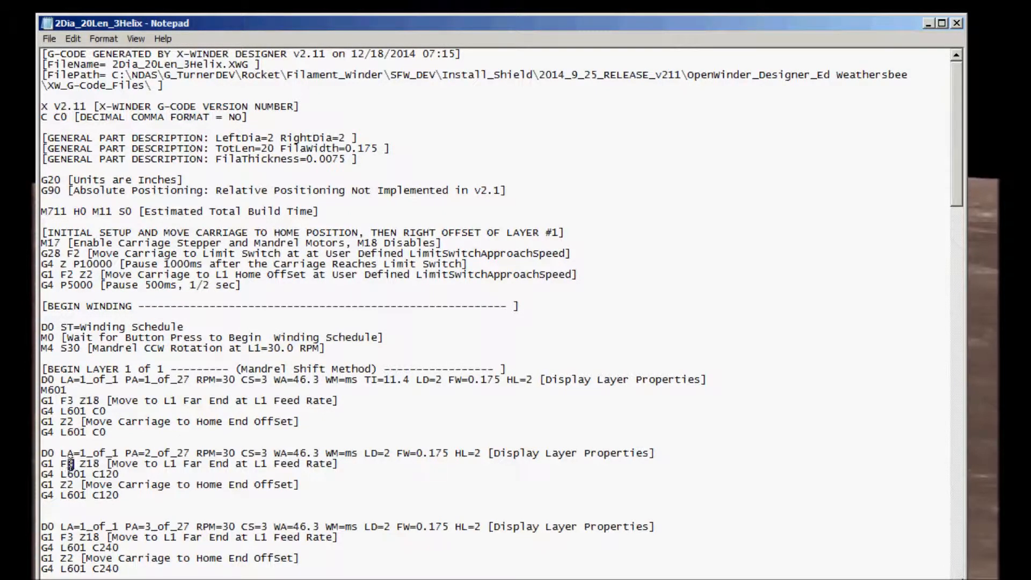
pyautogui.doubleClick(73, 464)
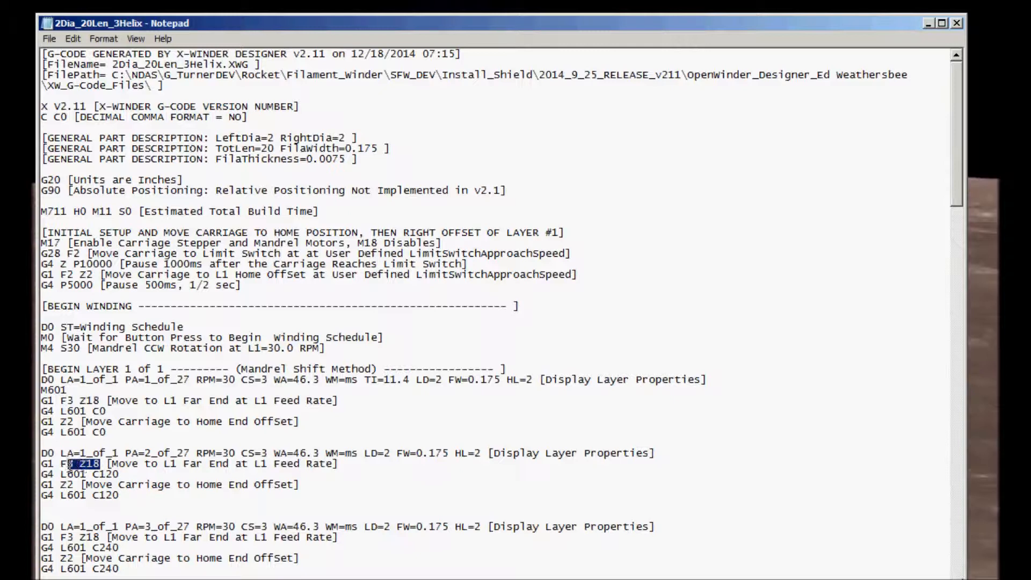
pyautogui.doubleClick(111, 474)
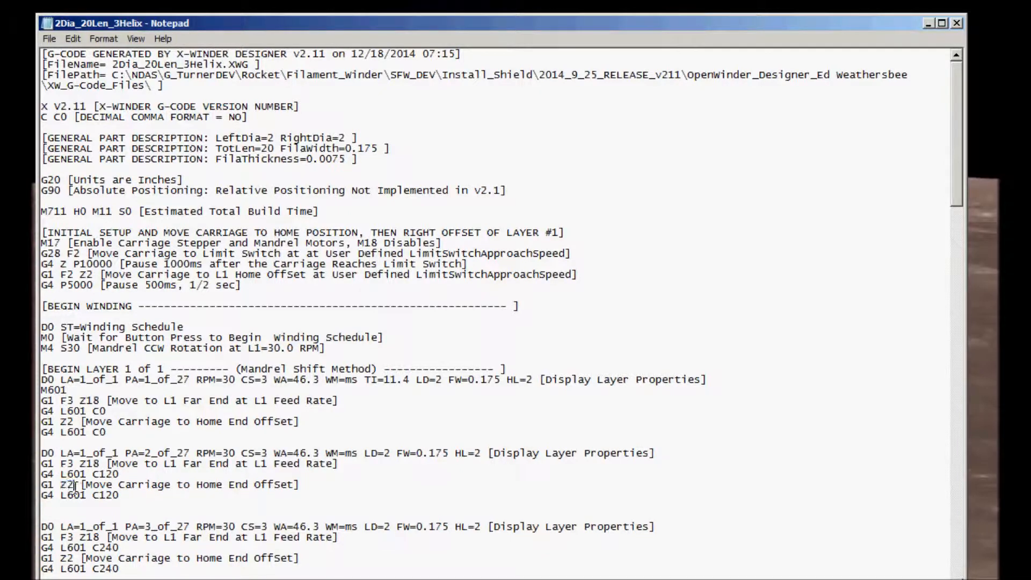
pyautogui.doubleClick(105, 495)
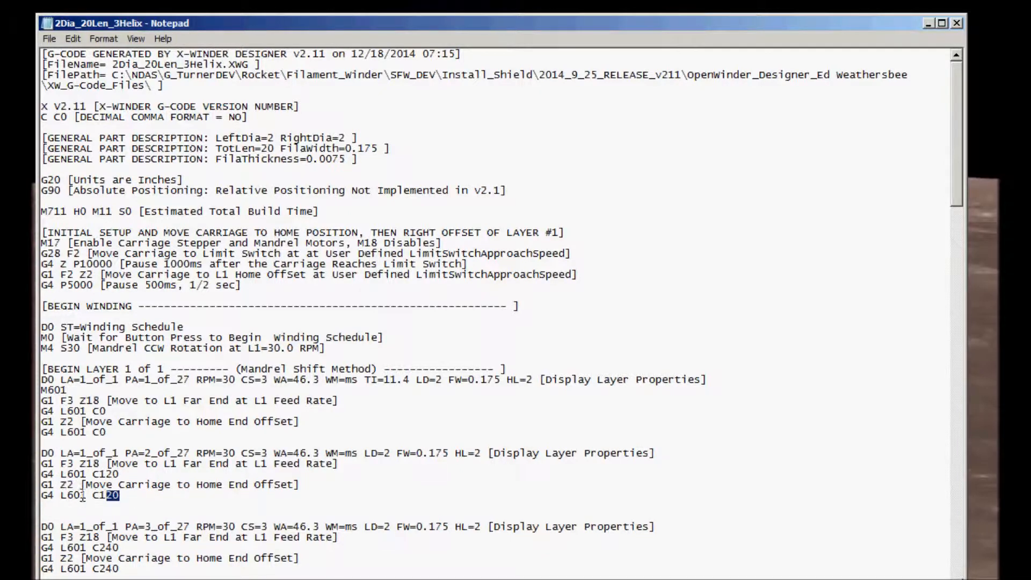
pyautogui.doubleClick(58, 495)
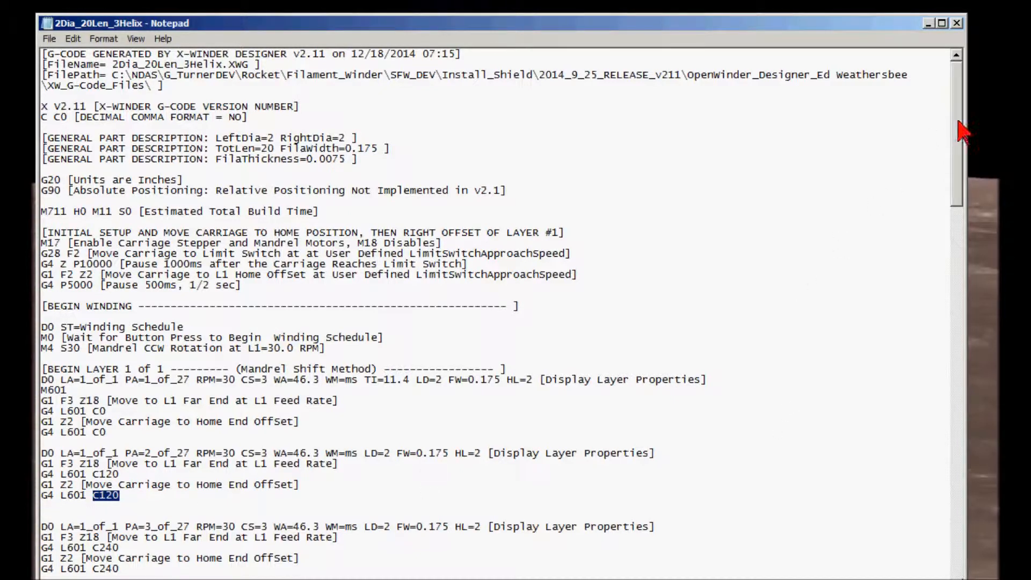
pyautogui.scroll(-3)
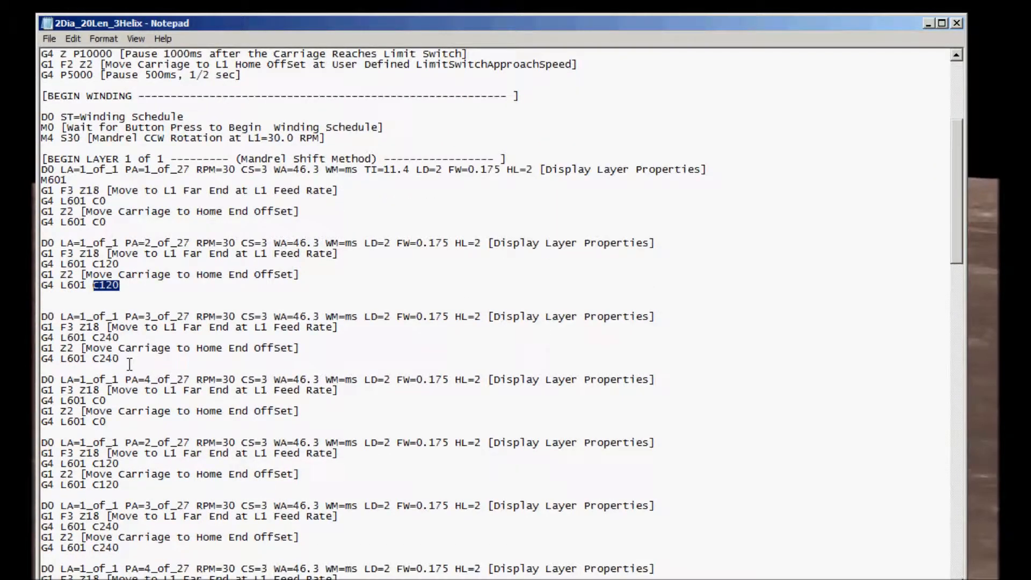
pyautogui.doubleClick(104, 337)
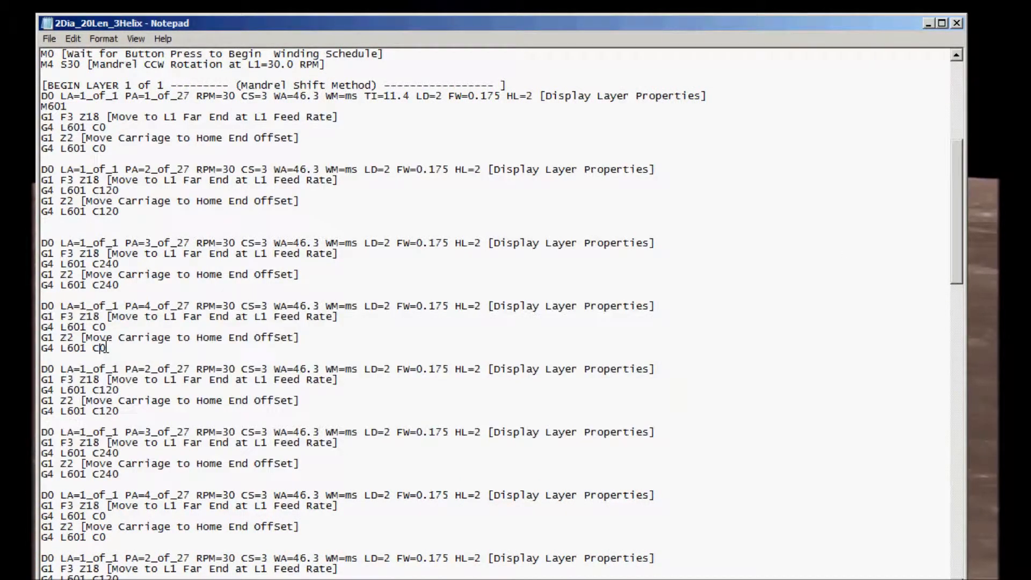
pyautogui.doubleClick(98, 327)
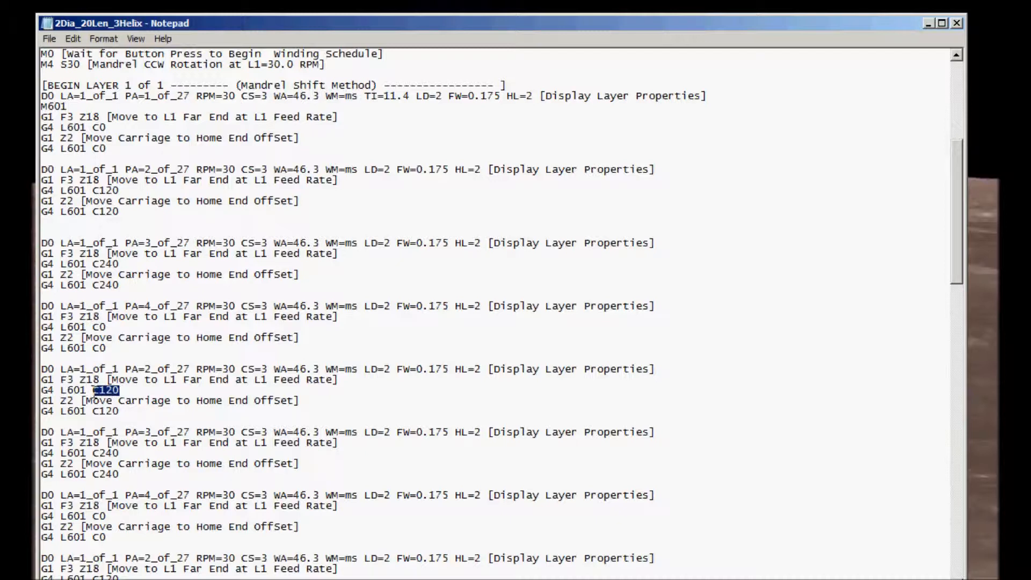
pyautogui.doubleClick(107, 453)
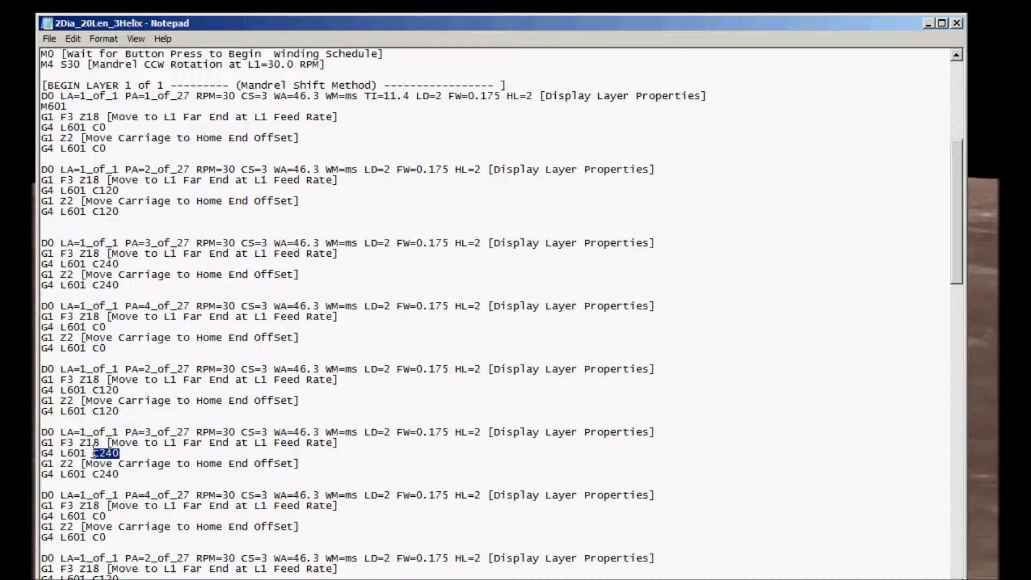
pyautogui.moveTo(925, 321)
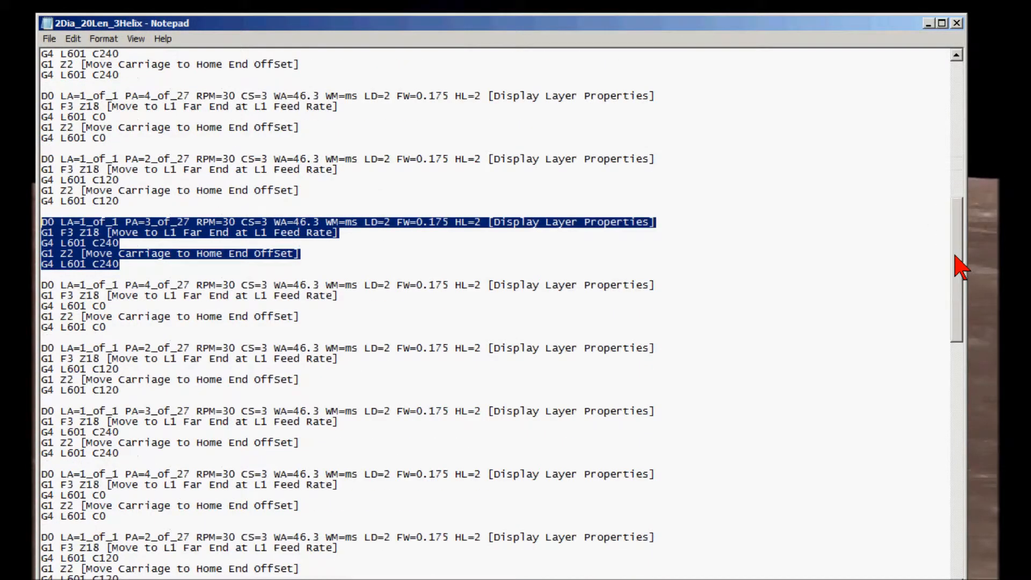
pyautogui.scroll(-3)
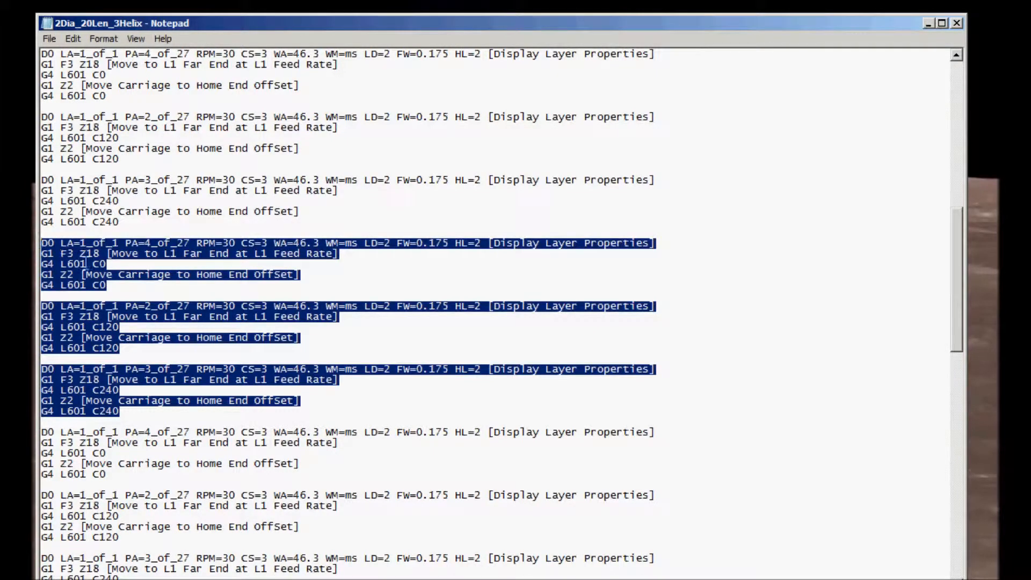
pyautogui.doubleClick(96, 264)
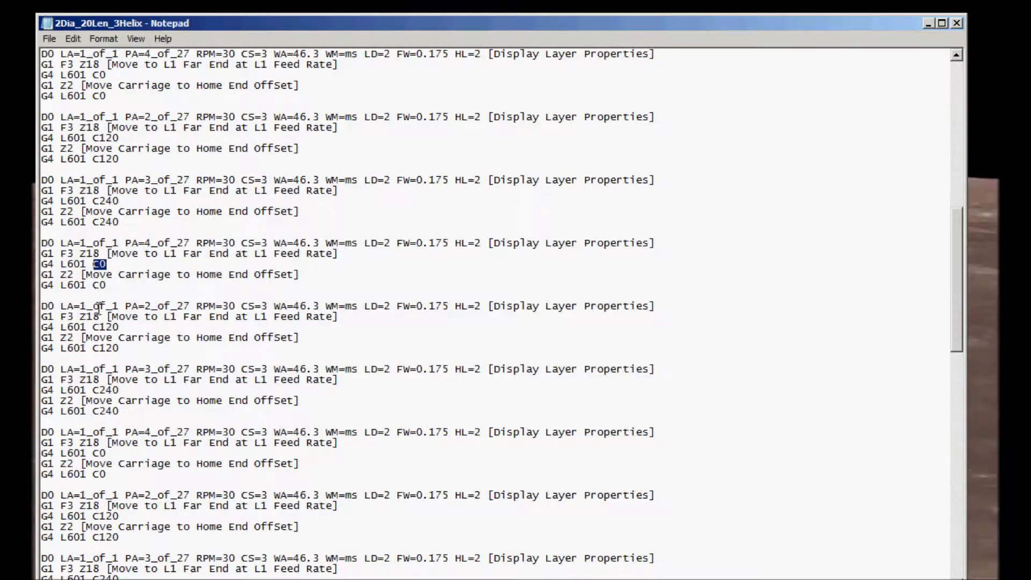
pyautogui.doubleClick(108, 390)
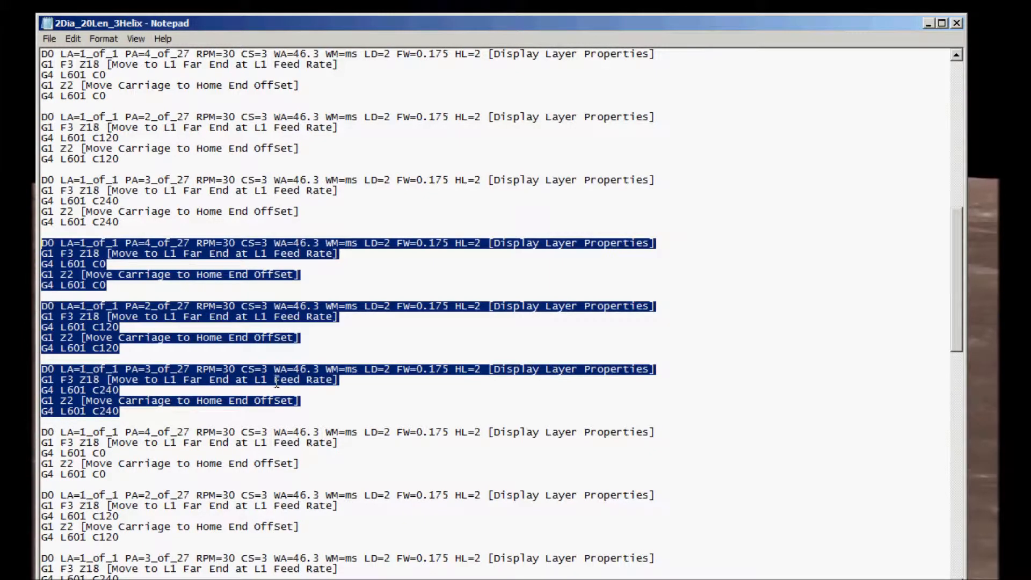
pyautogui.moveTo(317, 395)
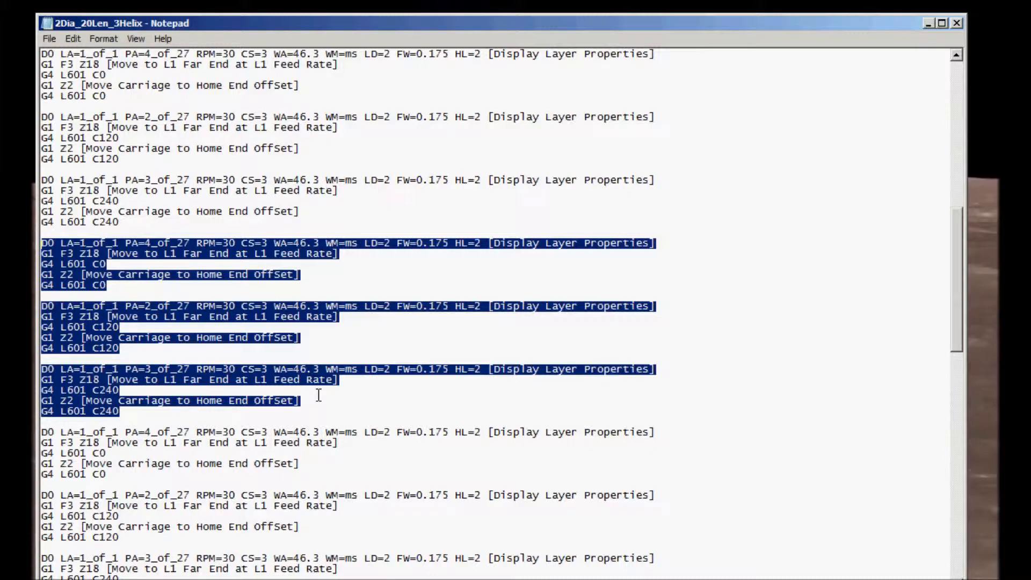
pyautogui.click(109, 263)
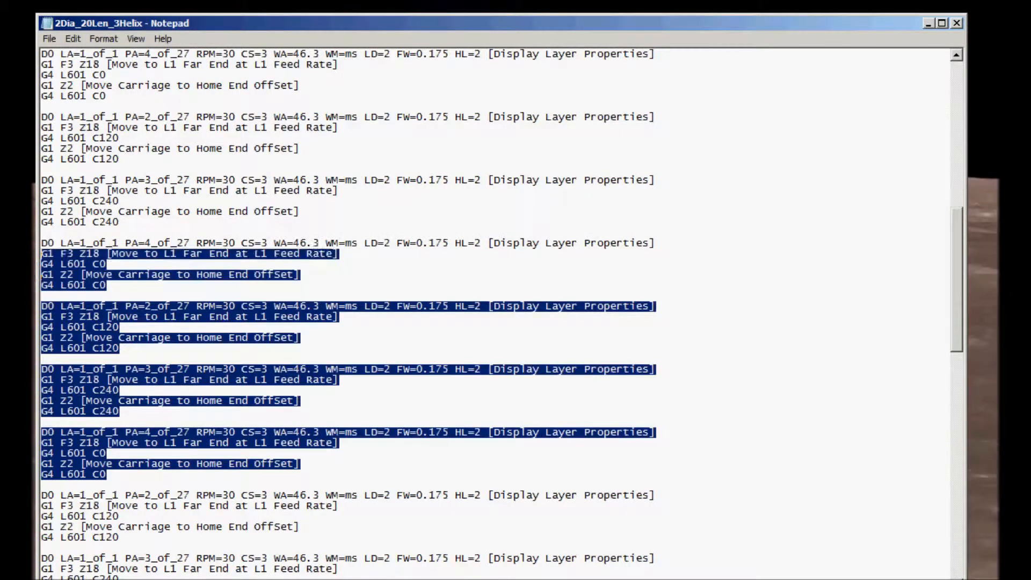
pyautogui.click(117, 352)
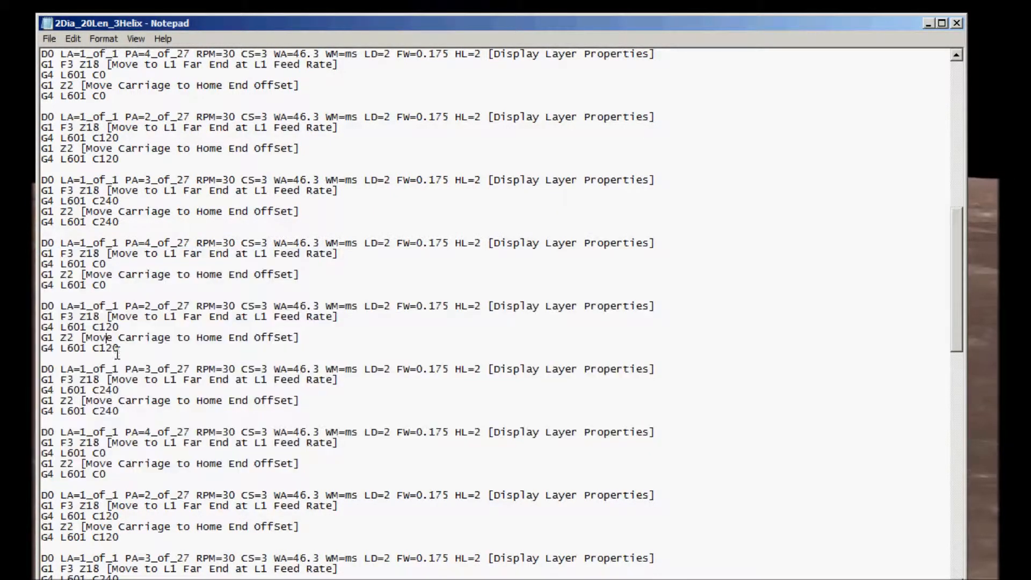
pyautogui.doubleClick(108, 389)
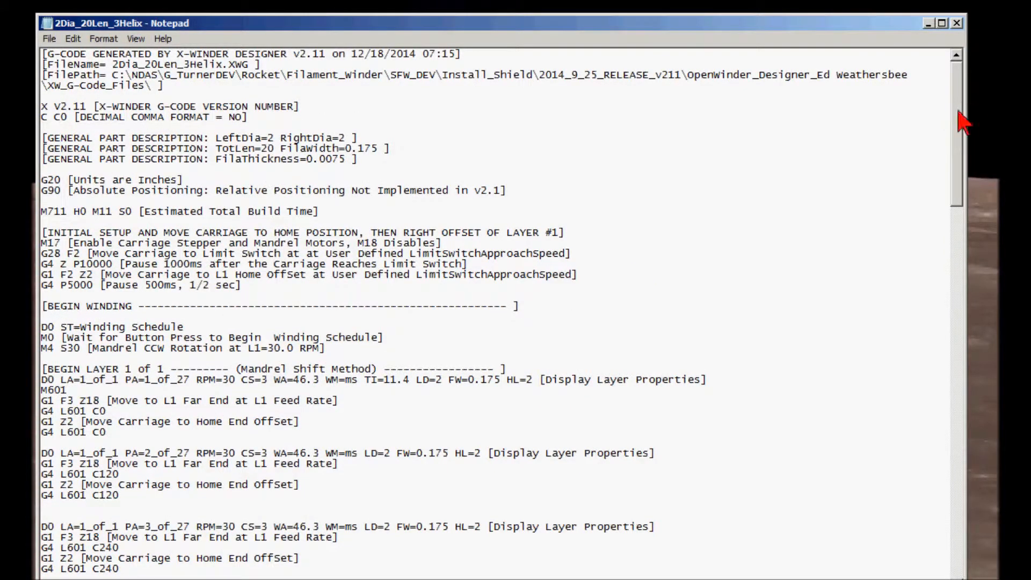
pyautogui.scroll(-3)
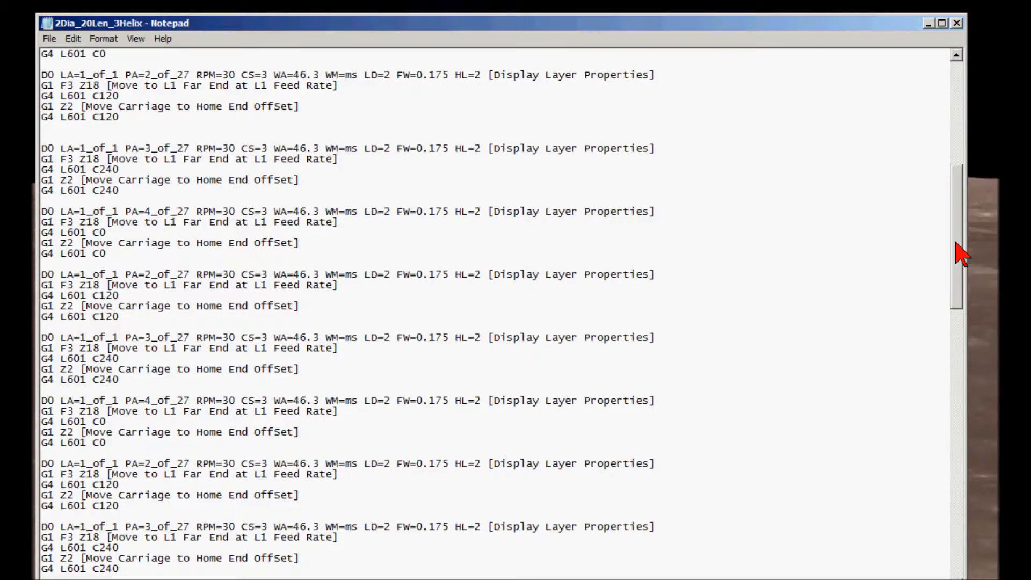
pyautogui.scroll(-3)
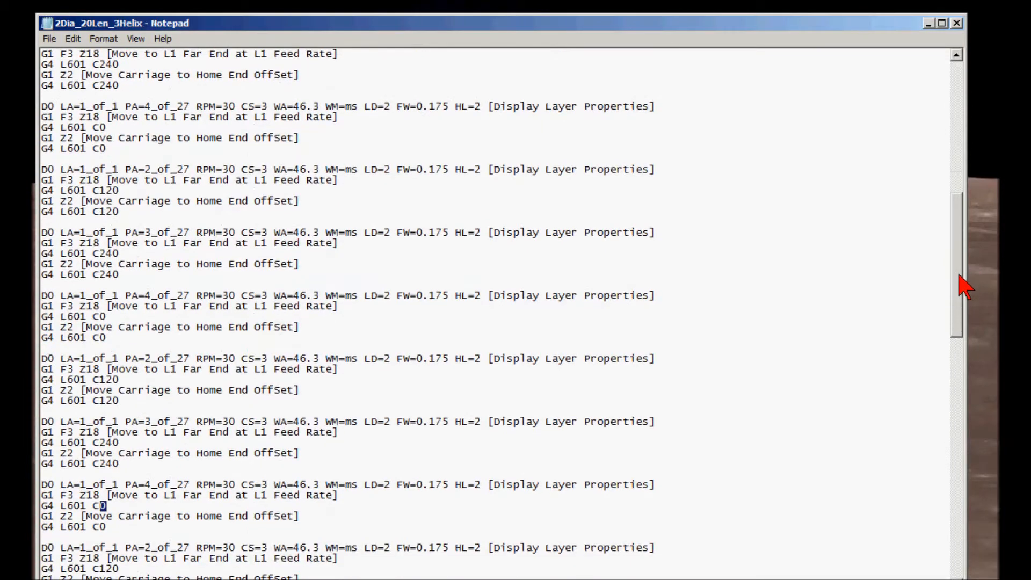
pyautogui.moveTo(566, 441)
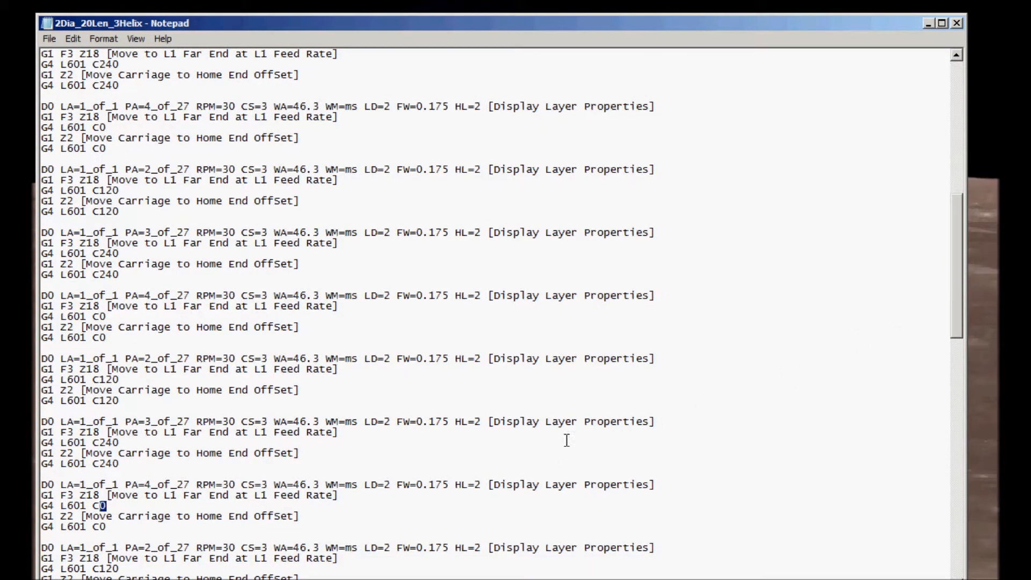
pyautogui.moveTo(531, 462)
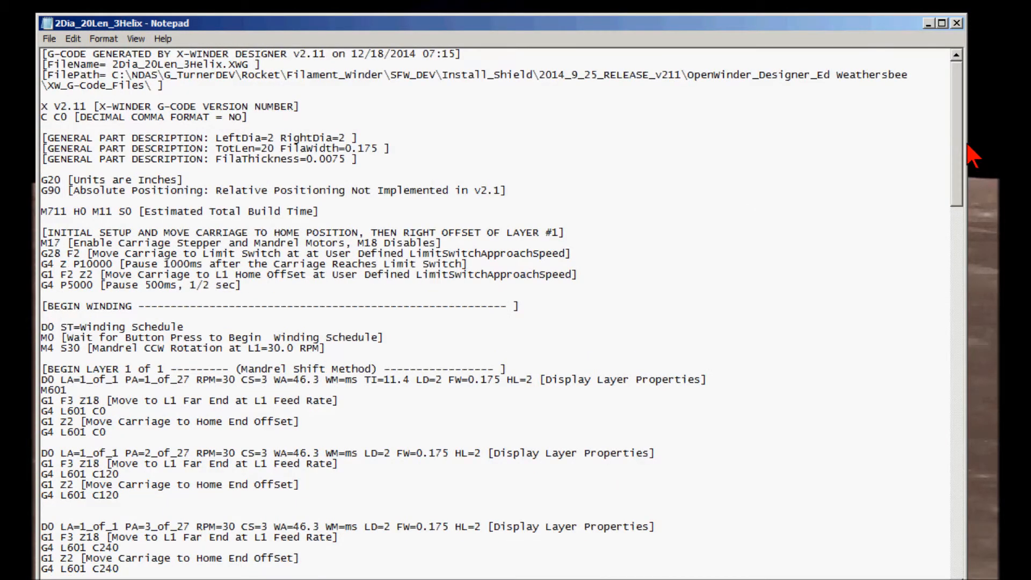
pyautogui.scroll(-3)
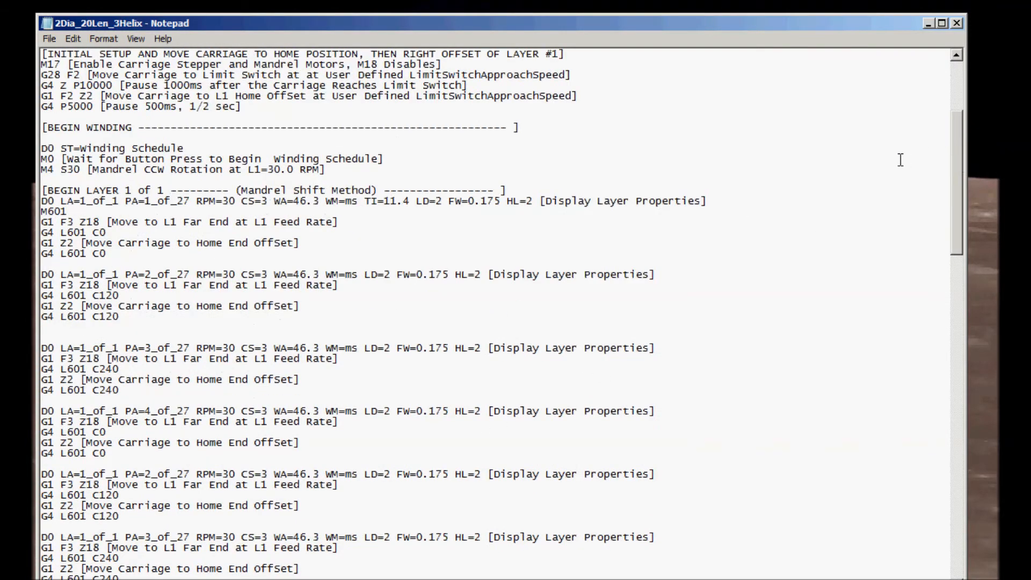